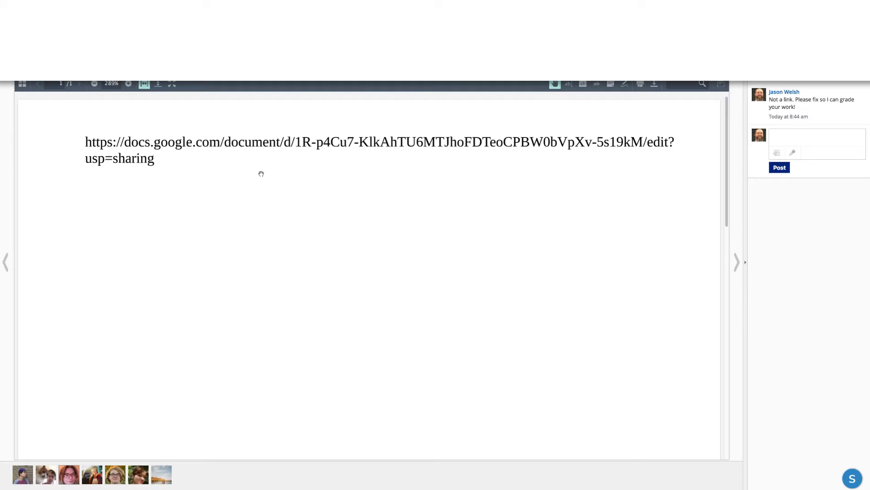
mouse_move(191, 161)
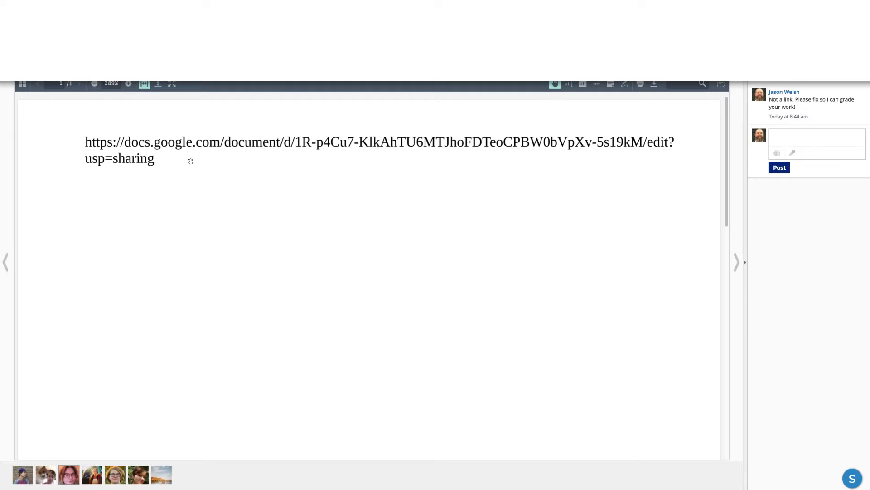
mouse_move(192, 162)
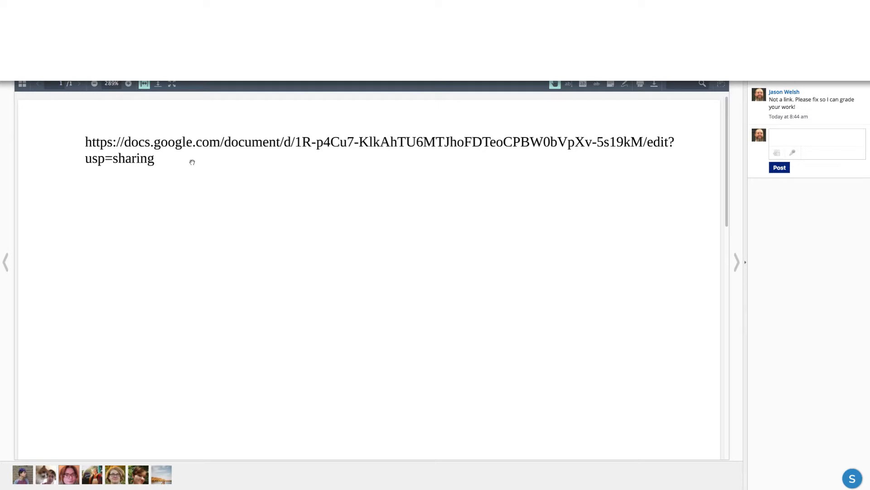
mouse_move(155, 185)
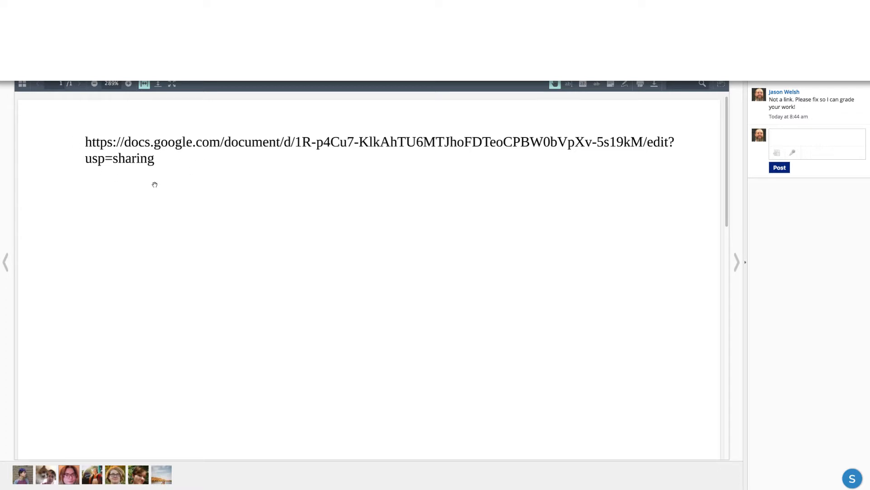
mouse_move(80, 136)
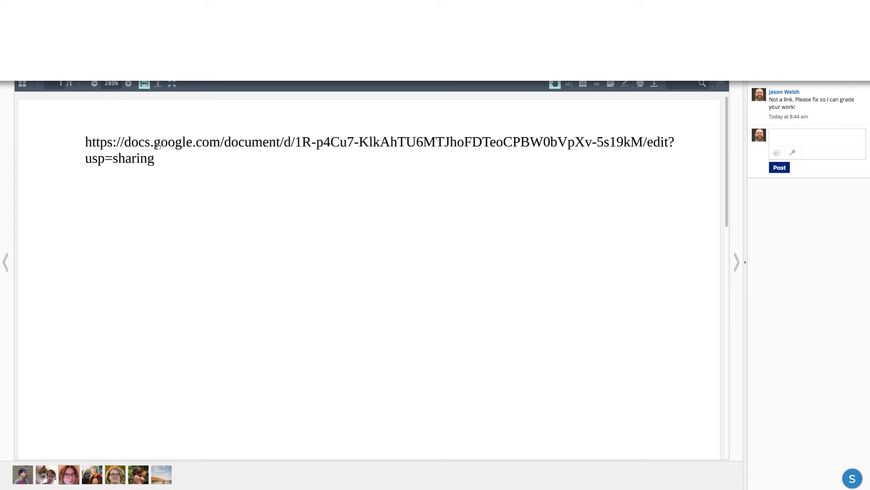
mouse_move(170, 136)
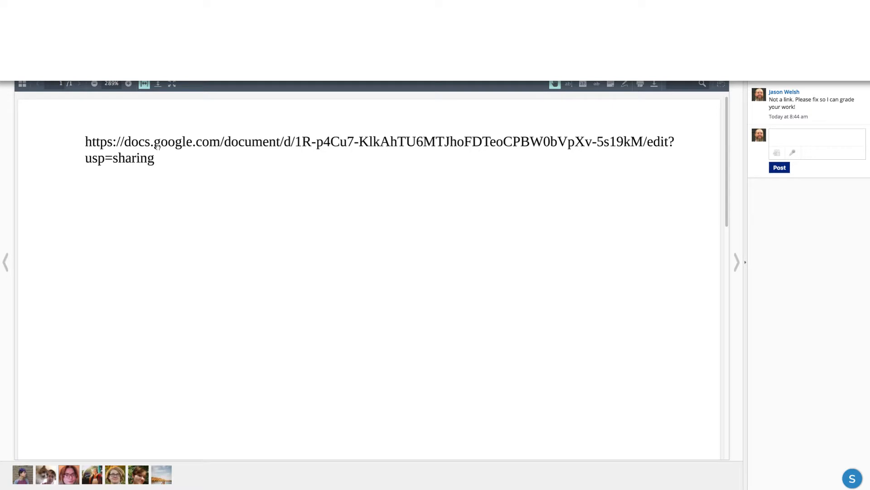
mouse_move(113, 151)
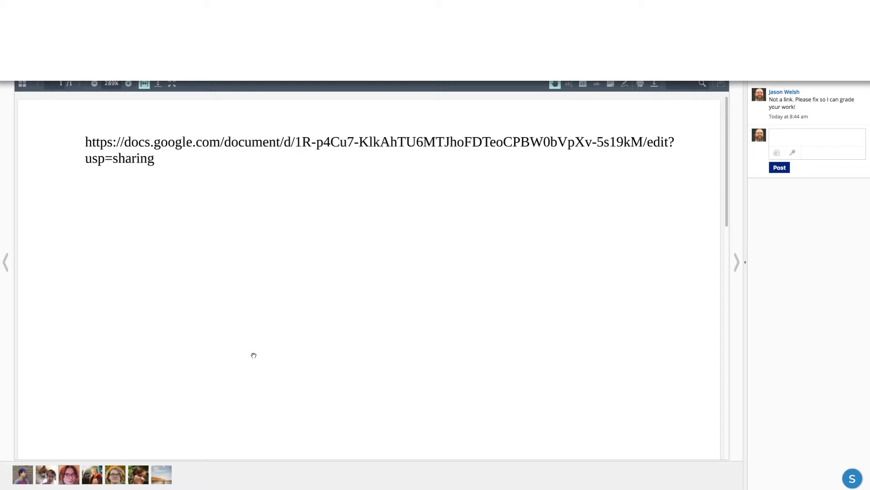
mouse_move(254, 354)
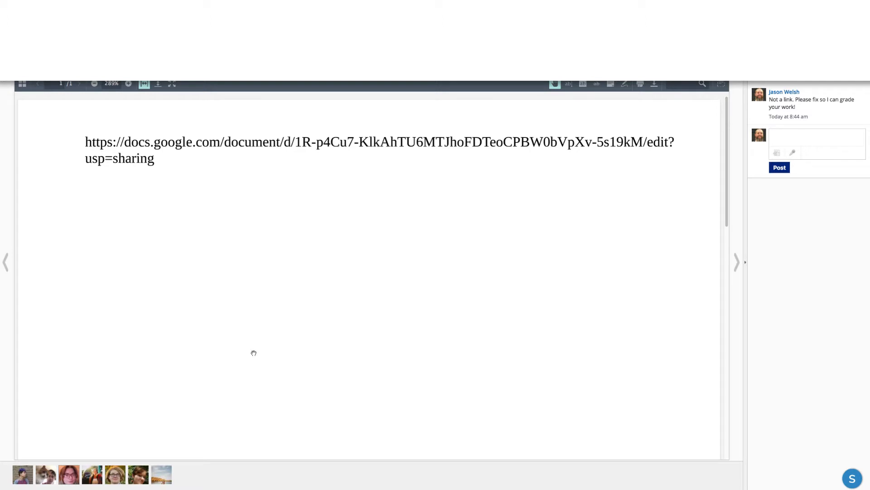
mouse_move(250, 353)
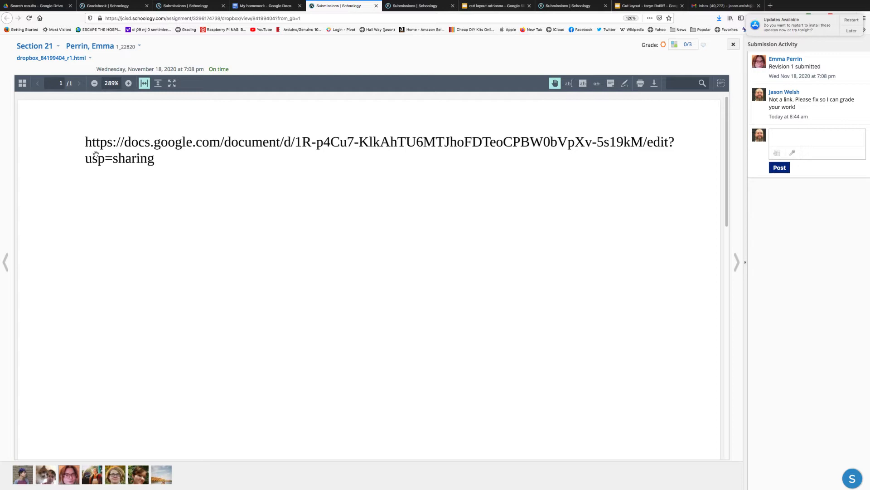
Type "Yay I'm done!" in the My homework document and close the Grammarly prompt.
left_click(266, 5)
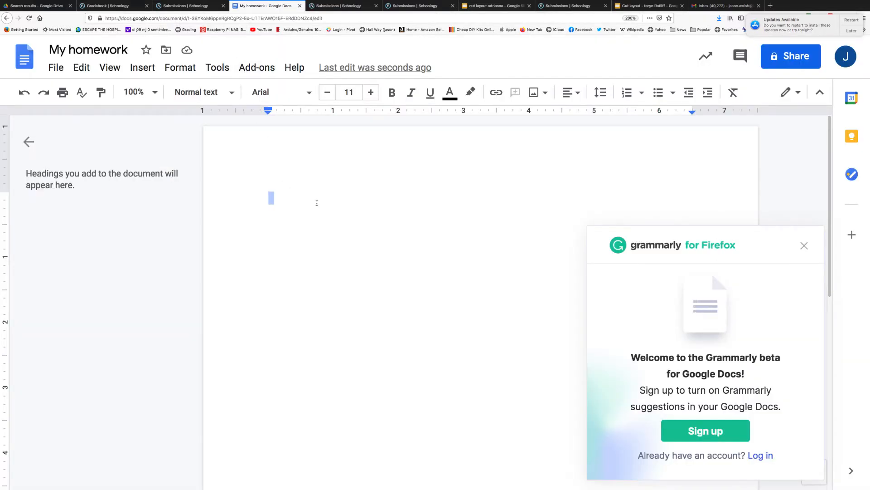
type("Yay")
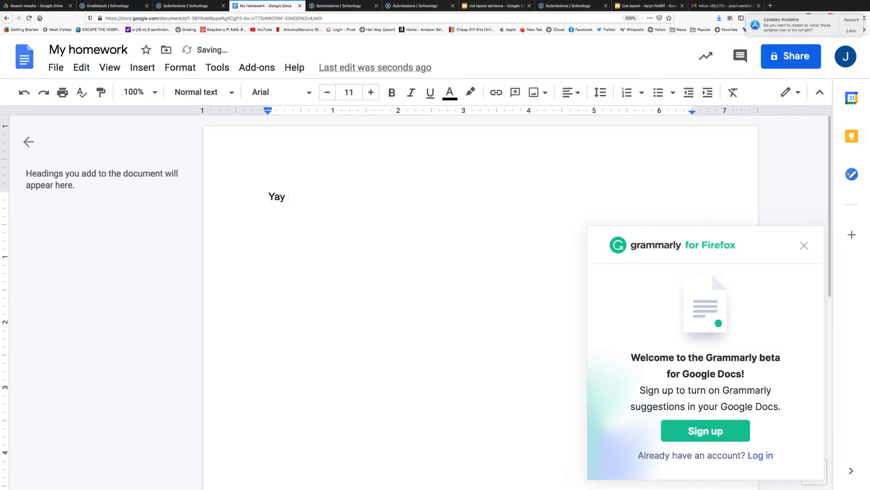
type("Im don")
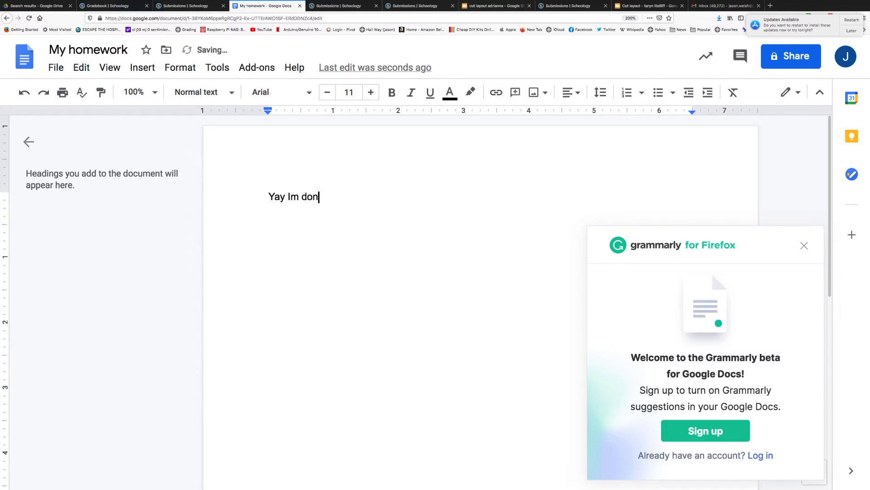
type("e")
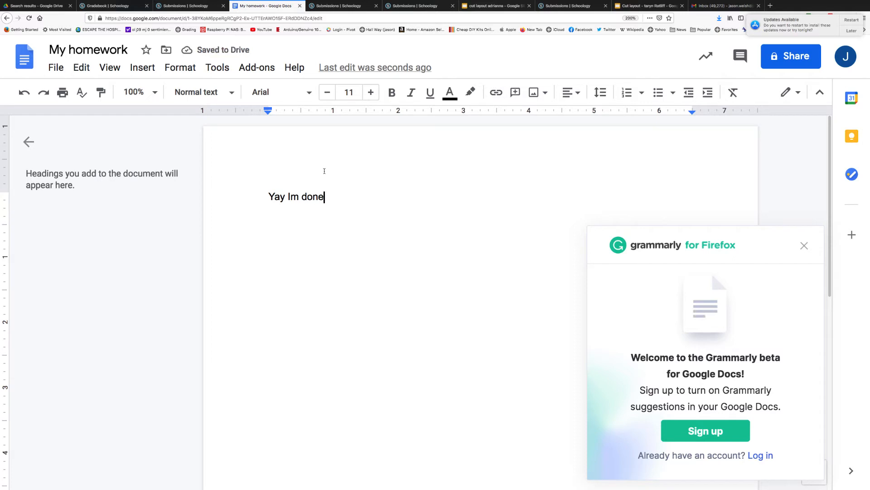
type("!")
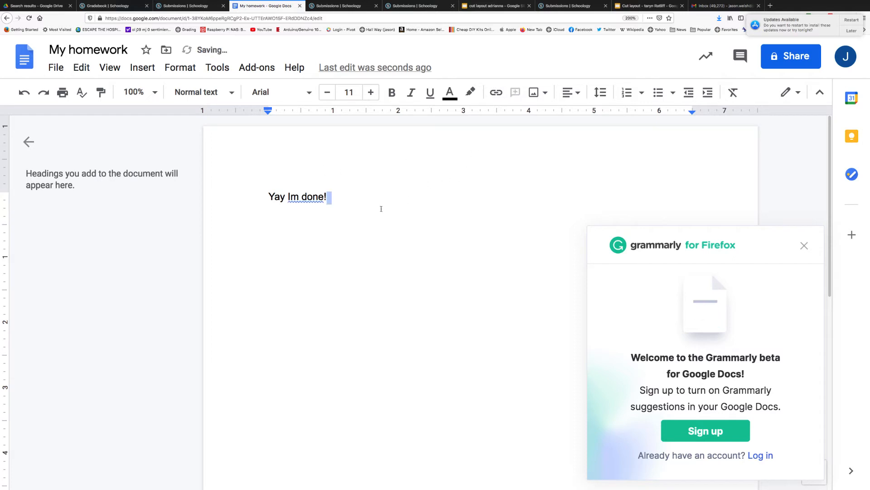
left_click(298, 196)
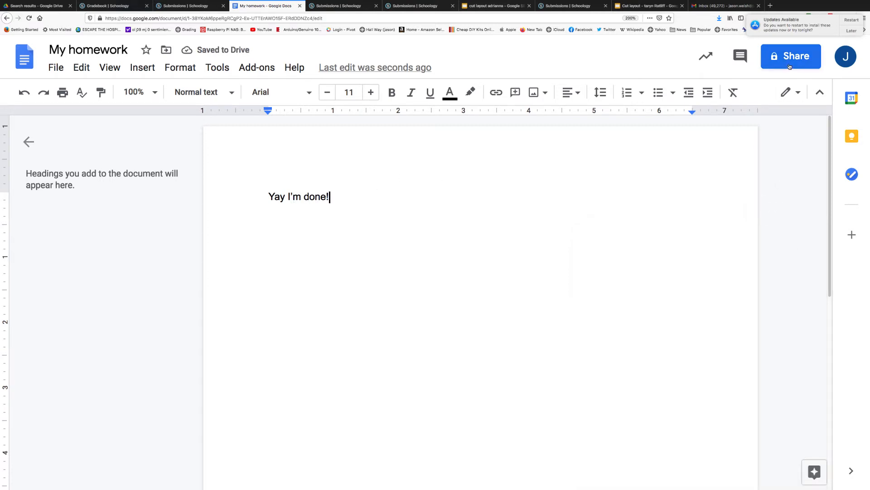
Set My homework's link access to anyone with the link as viewer, and copy the link.
left_click(791, 56)
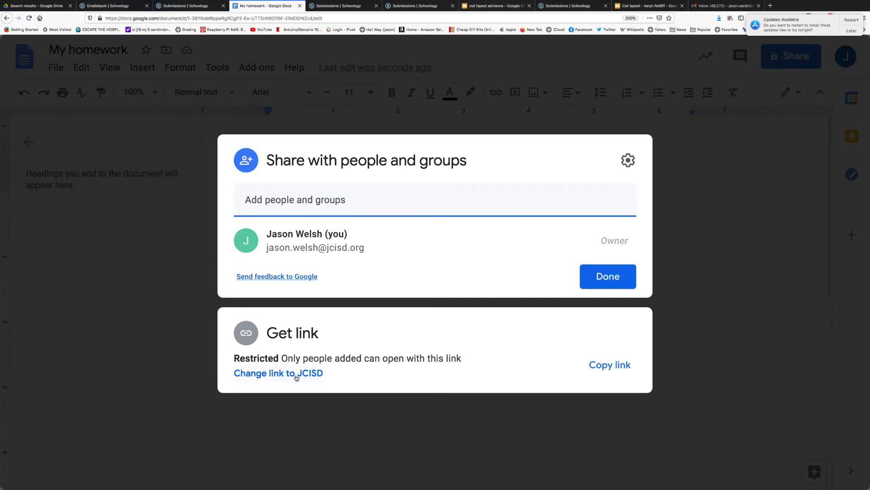
left_click(278, 373)
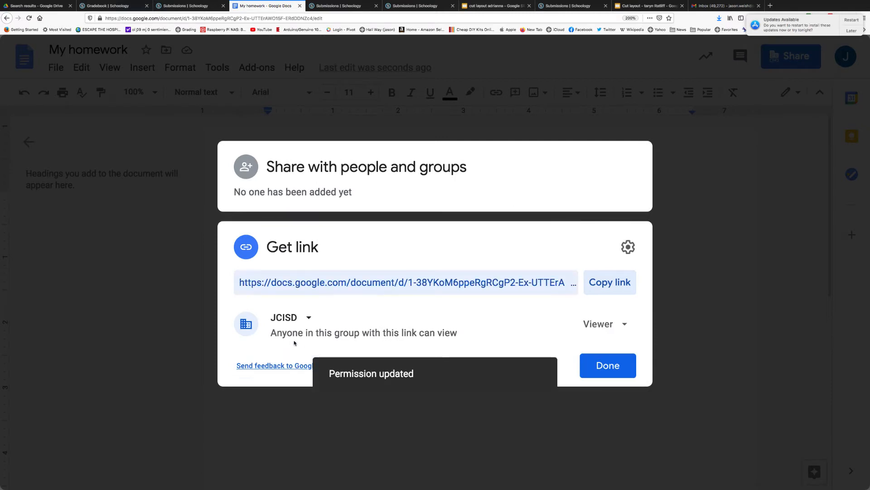
left_click(291, 317)
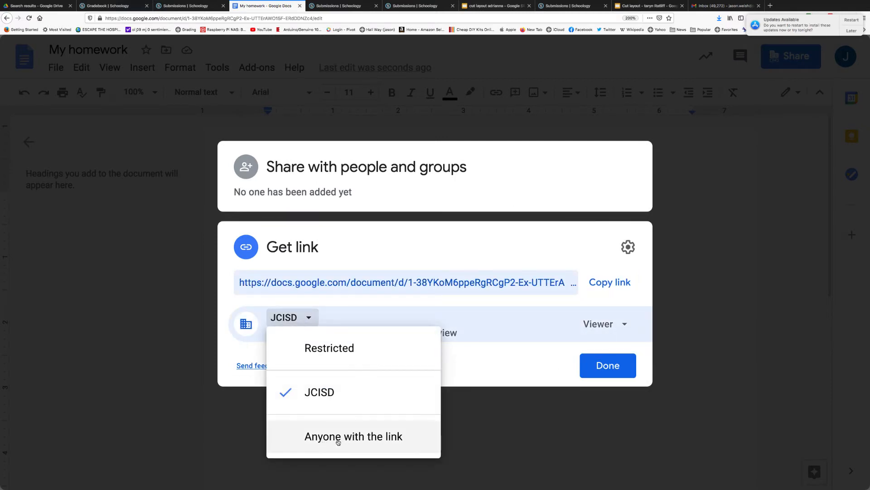
left_click(354, 436)
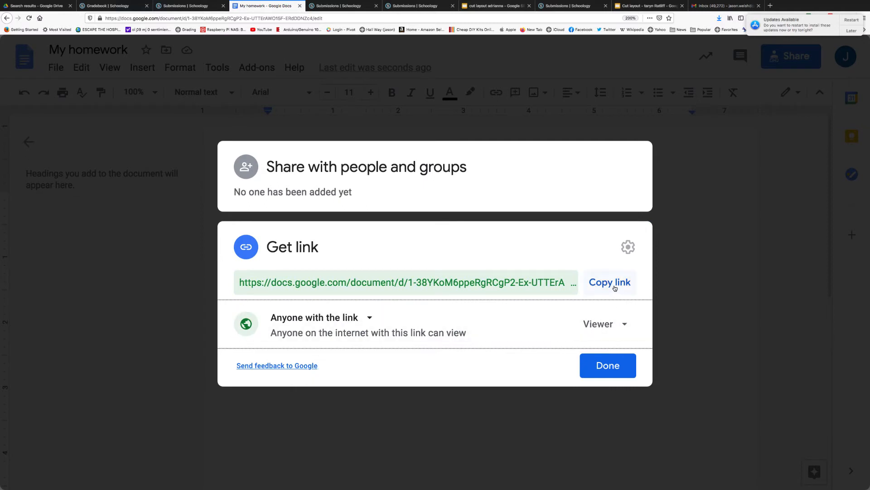
left_click(609, 282)
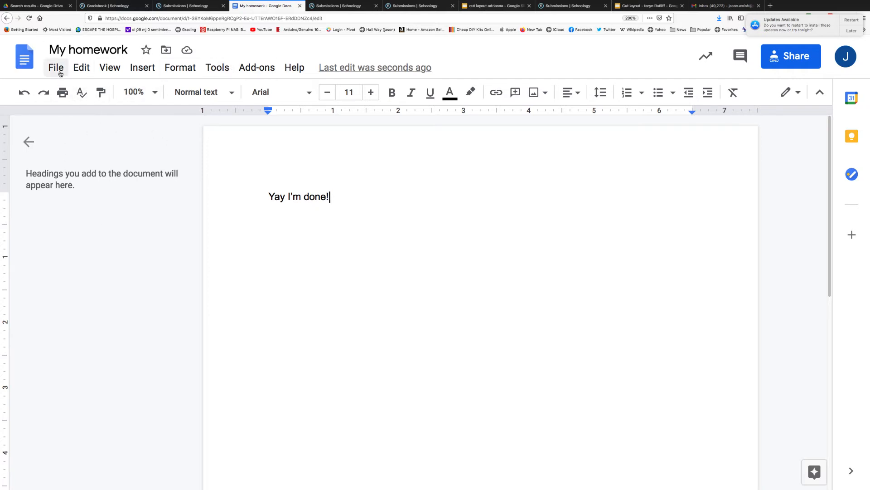
Create a new blank document titled 'Link'.
left_click(56, 67)
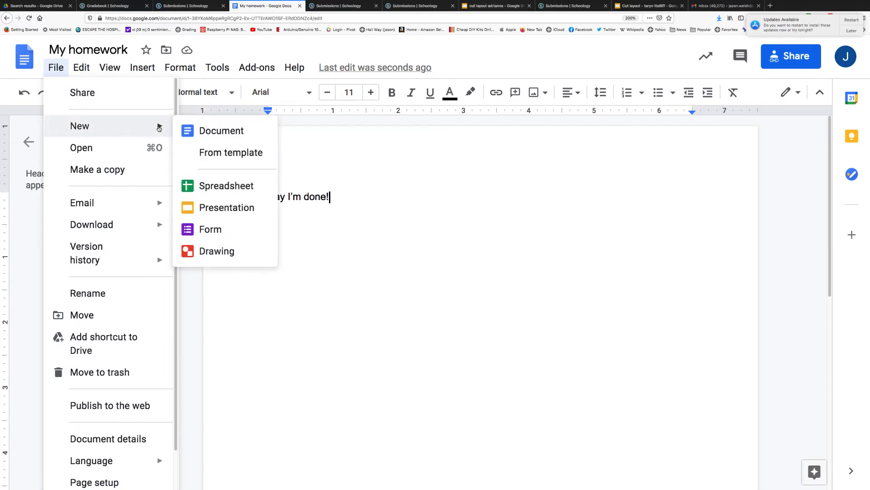
left_click(221, 130)
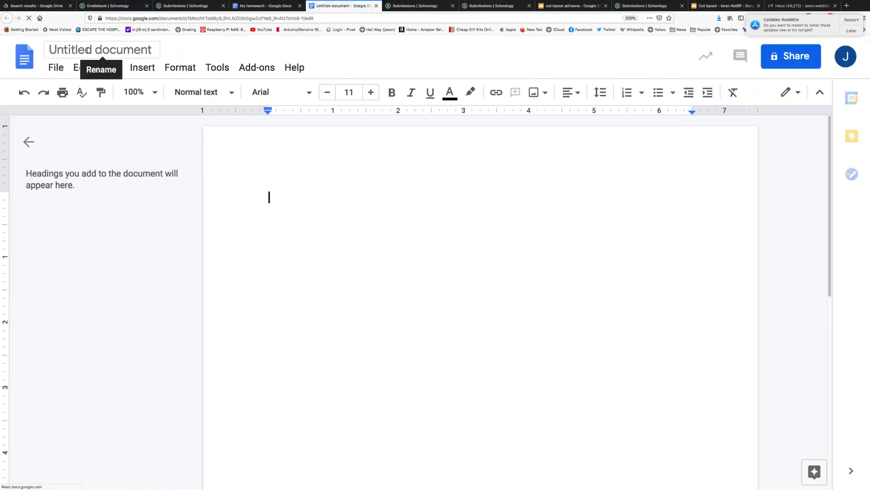
left_click(101, 49)
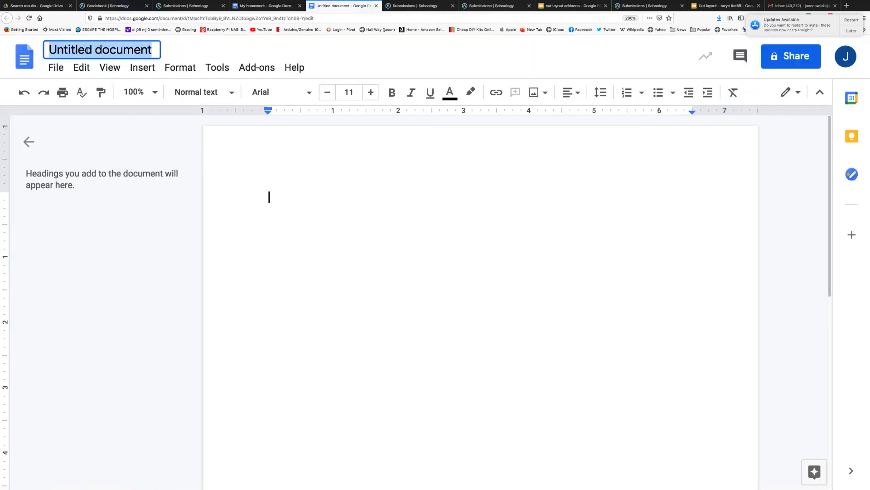
type("Link")
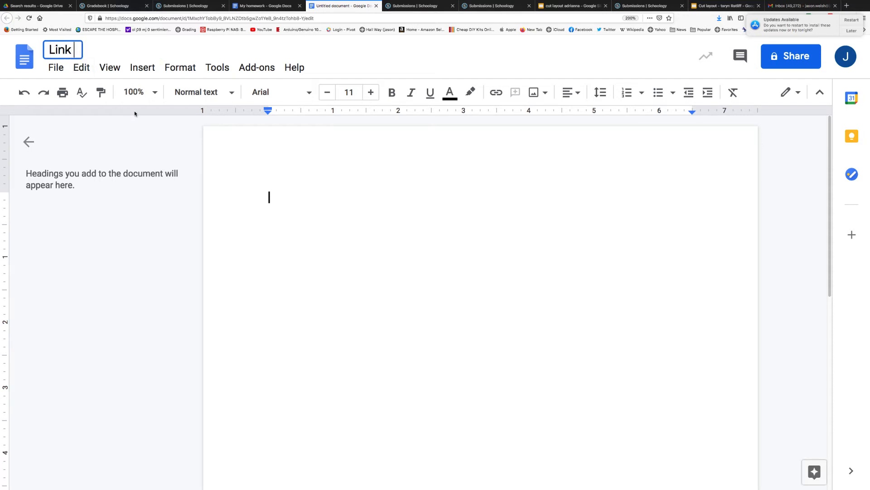
key("enter")
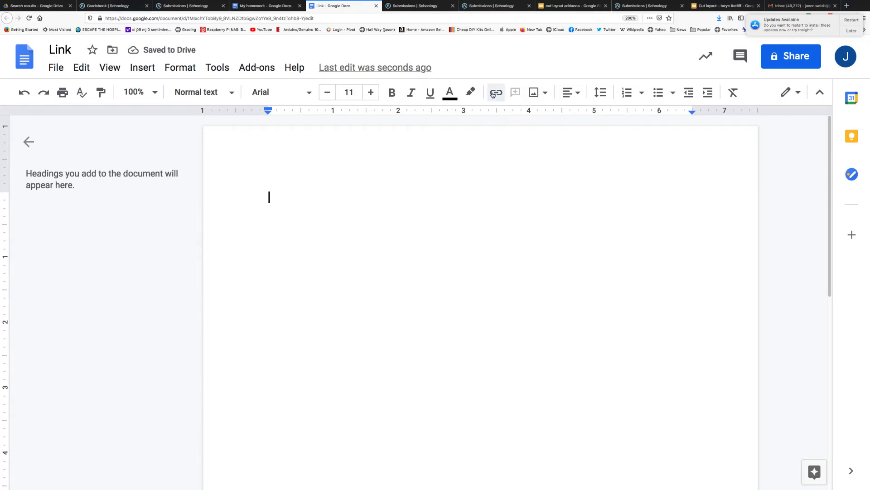
Insert the copied My homework share URL as a hyperlink on the page.
left_click(495, 92)
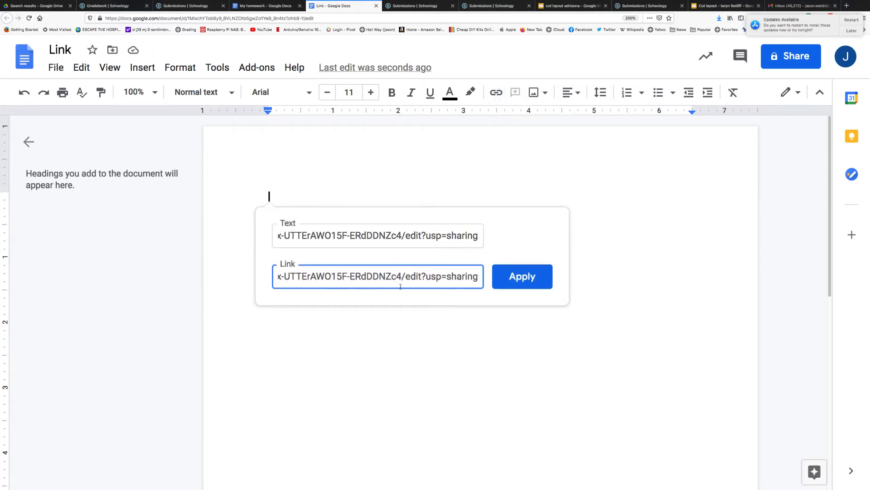
left_click(521, 276)
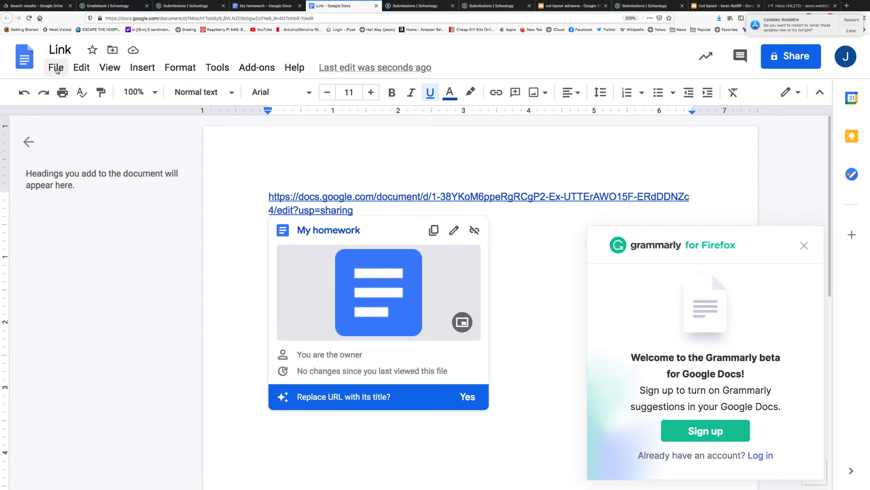
left_click(55, 67)
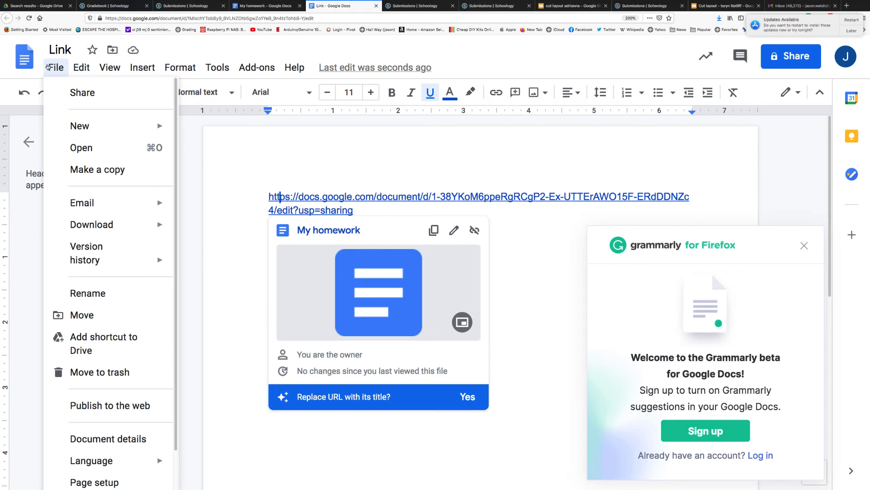
mouse_move(82, 93)
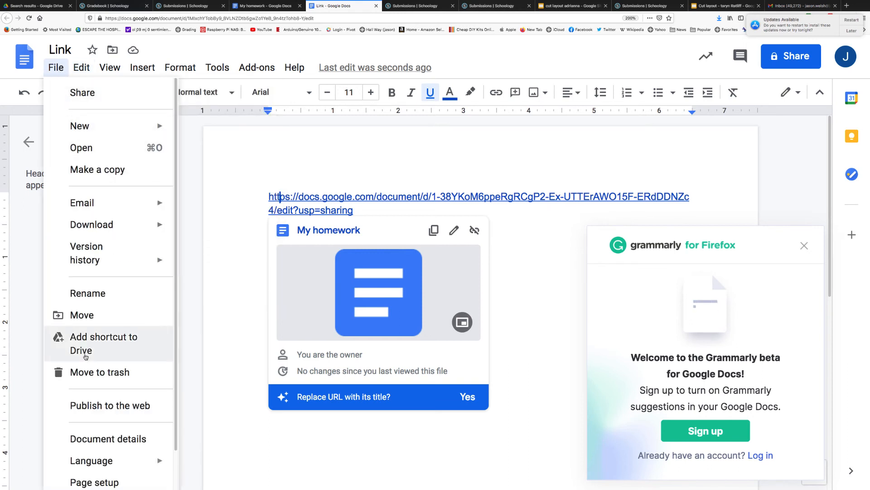
mouse_move(82, 202)
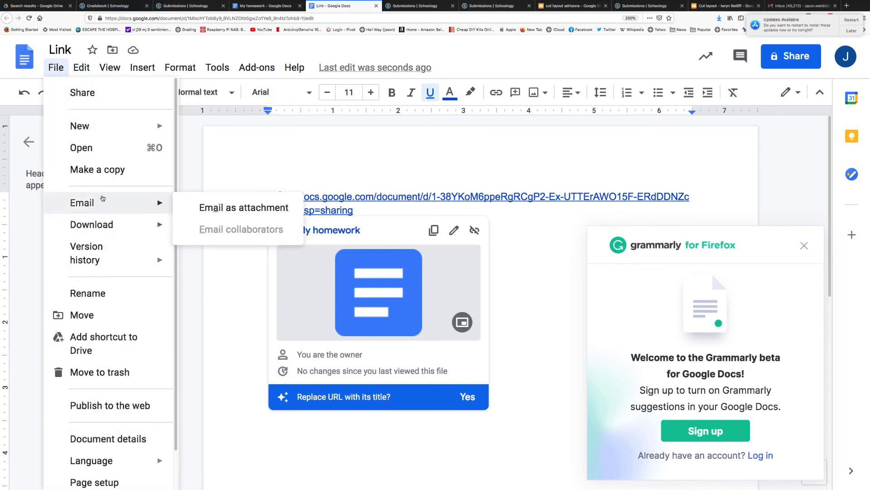
mouse_move(89, 125)
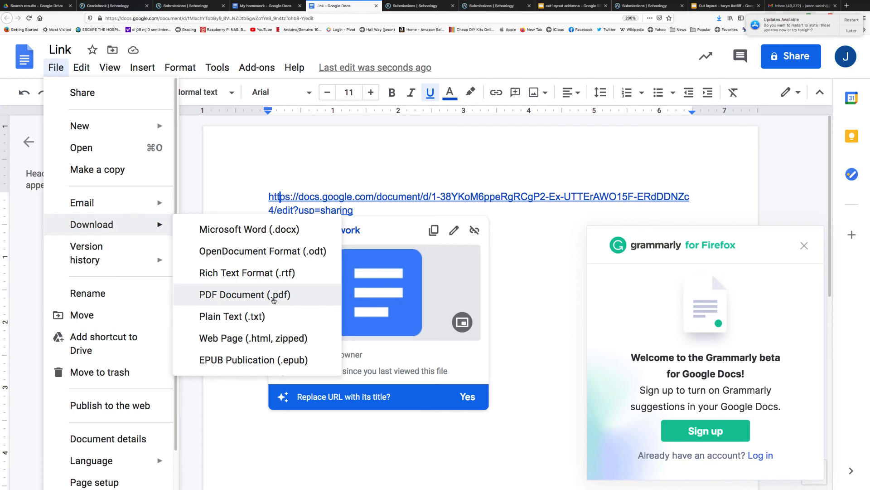
Download the Link document as a PDF Document (.pdf) and save the file.
left_click(233, 294)
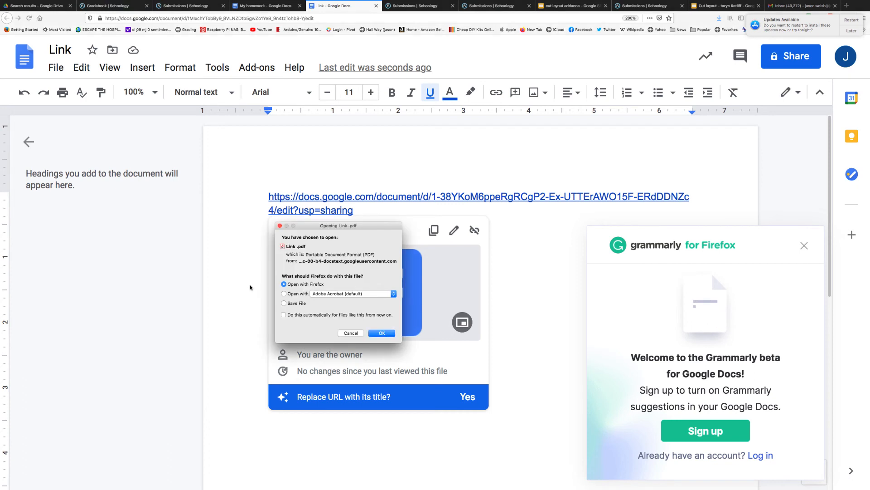
left_click(284, 303)
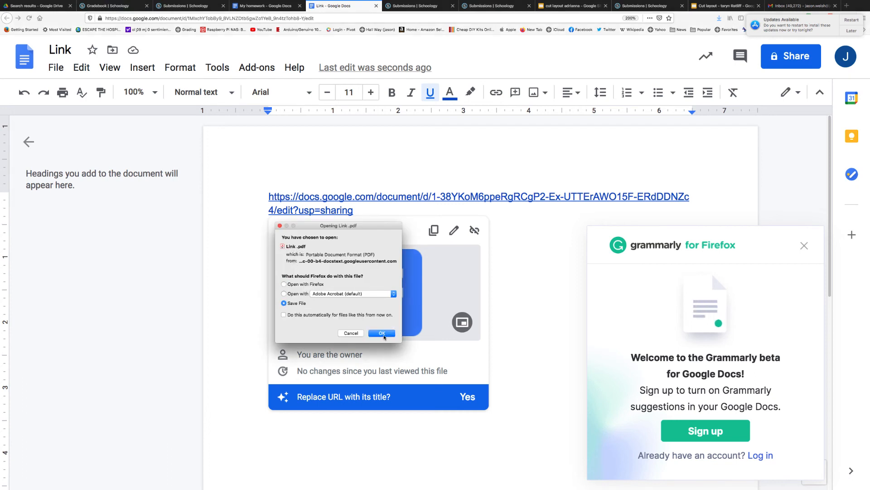
left_click(382, 333)
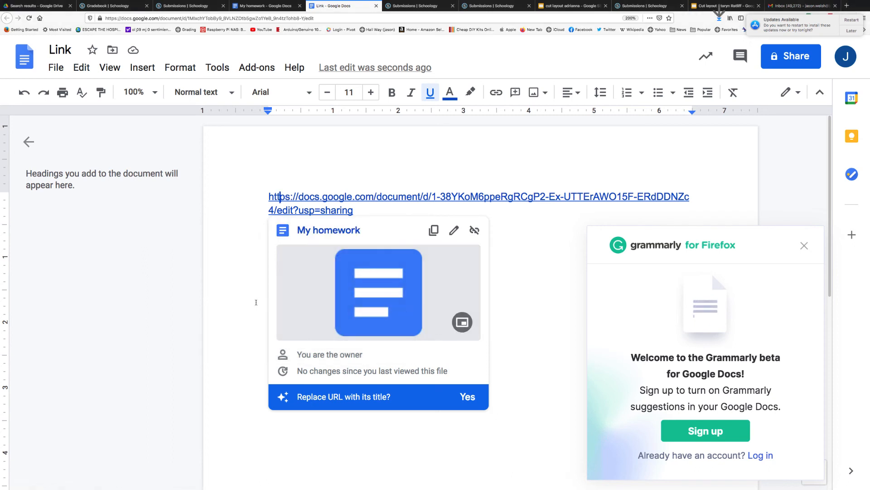
mouse_move(242, 302)
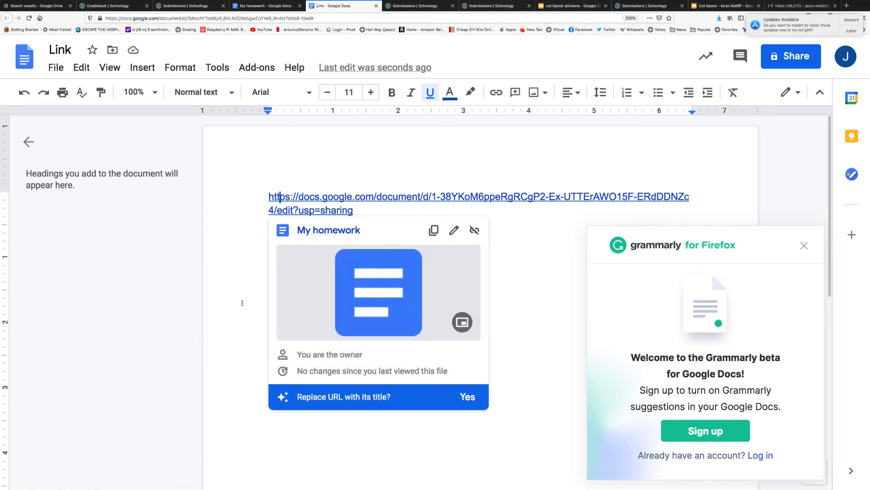
mouse_move(441, 477)
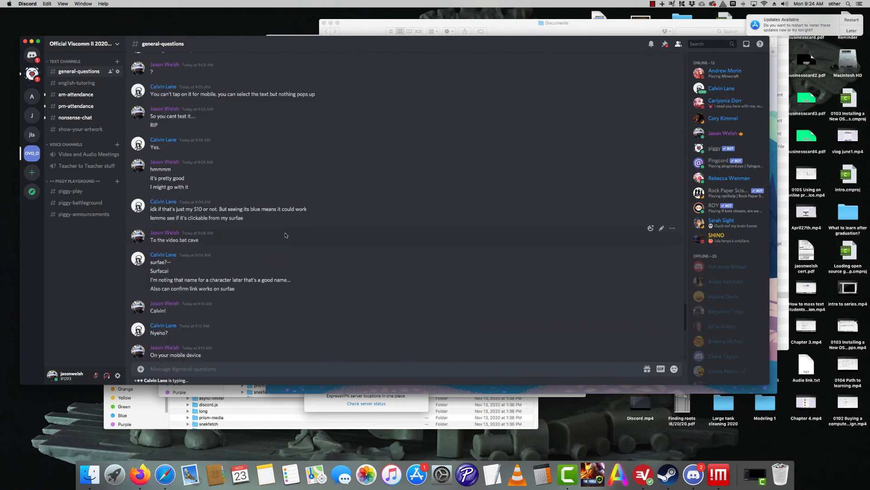
Scroll up in Discord's #general-questions channel to the earlier conversation.
scroll("up", 3)
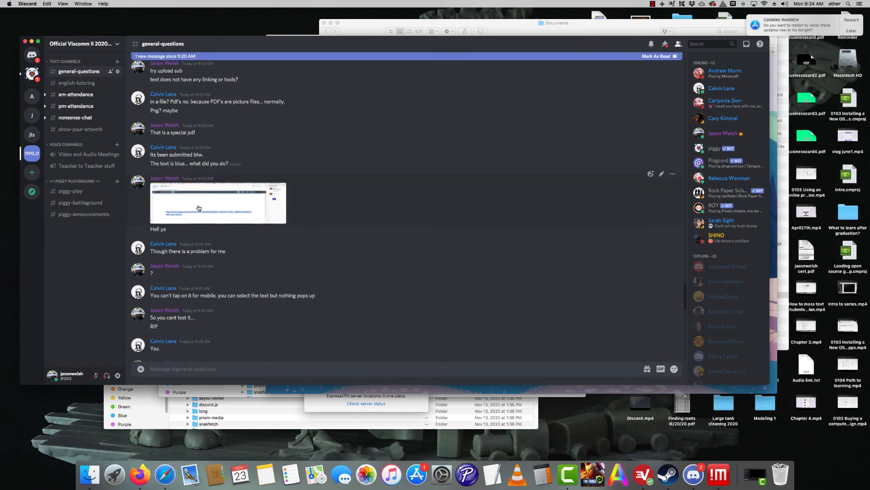
Enlarge the Discord screenshot of the Schoology Link.pdf submission.
left_click(217, 203)
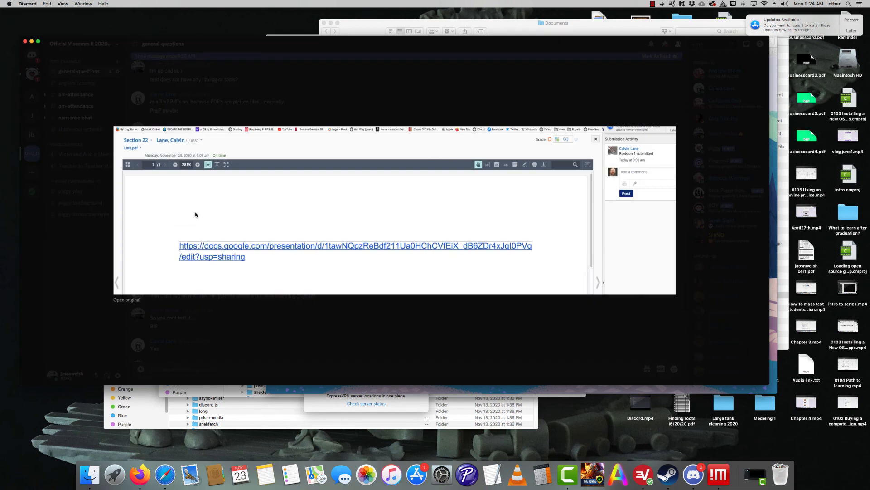
mouse_move(231, 273)
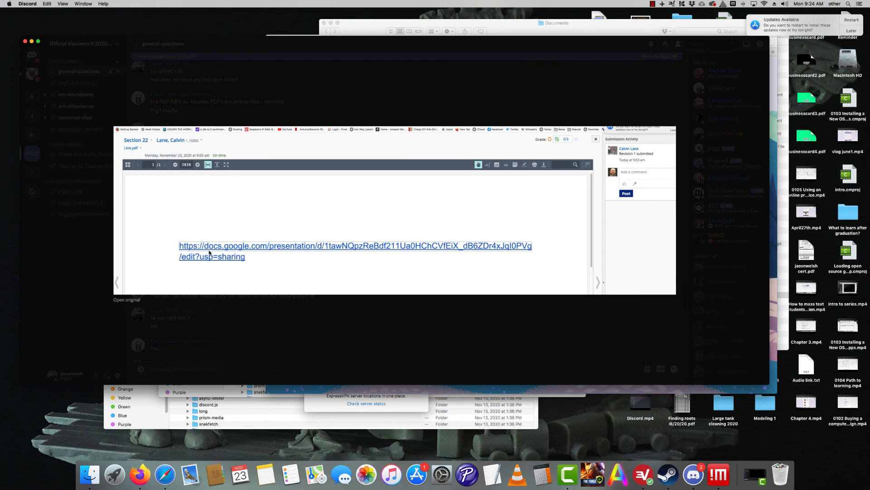
mouse_move(246, 306)
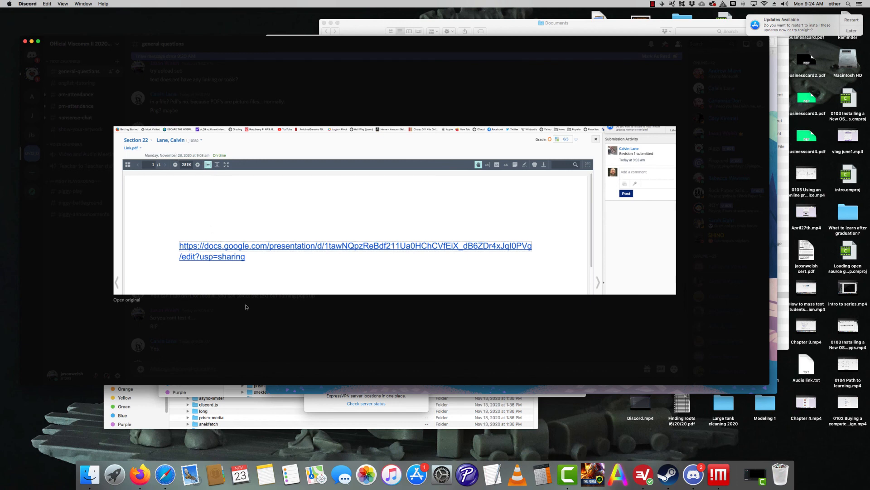
mouse_move(267, 321)
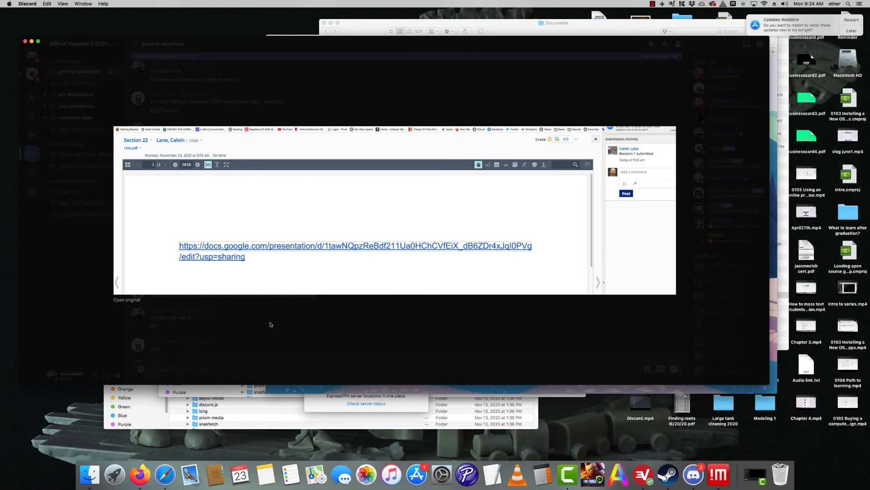
mouse_move(753, 475)
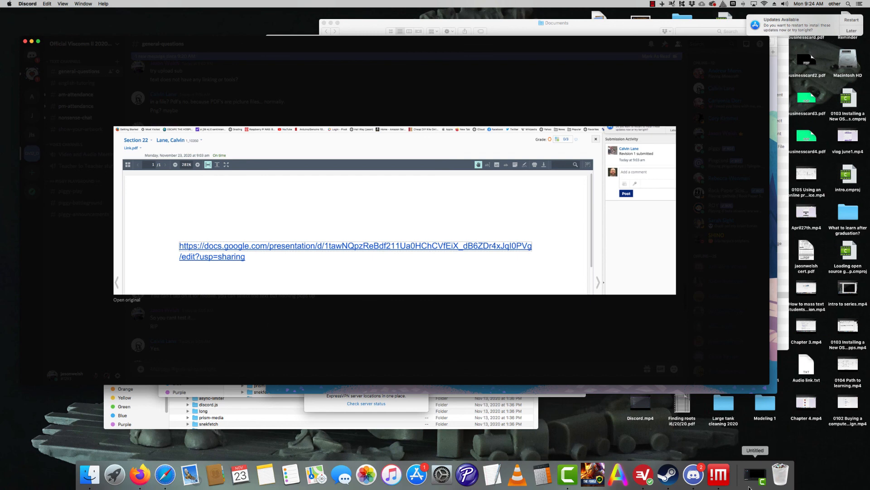
left_click(663, 5)
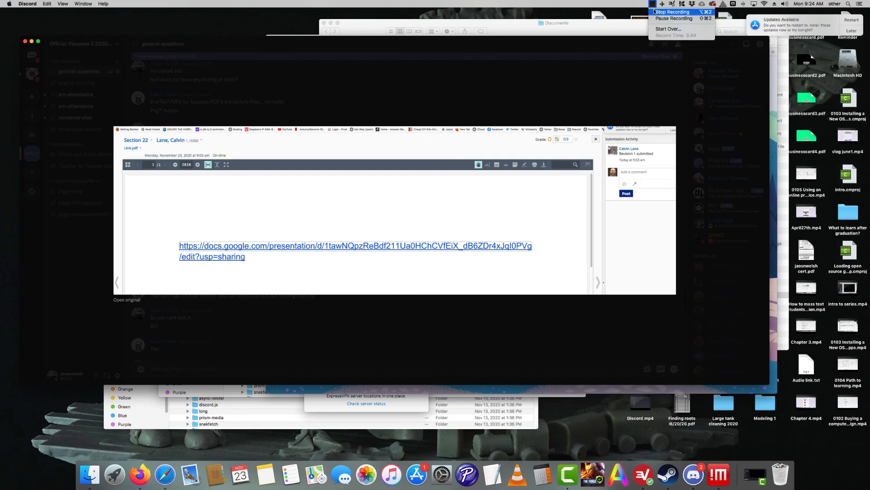